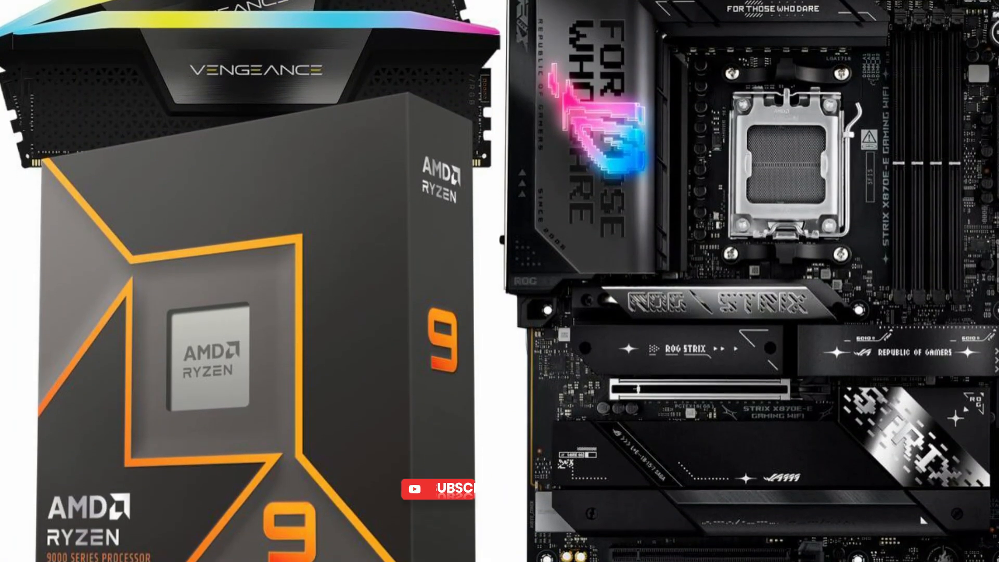
click(439, 489)
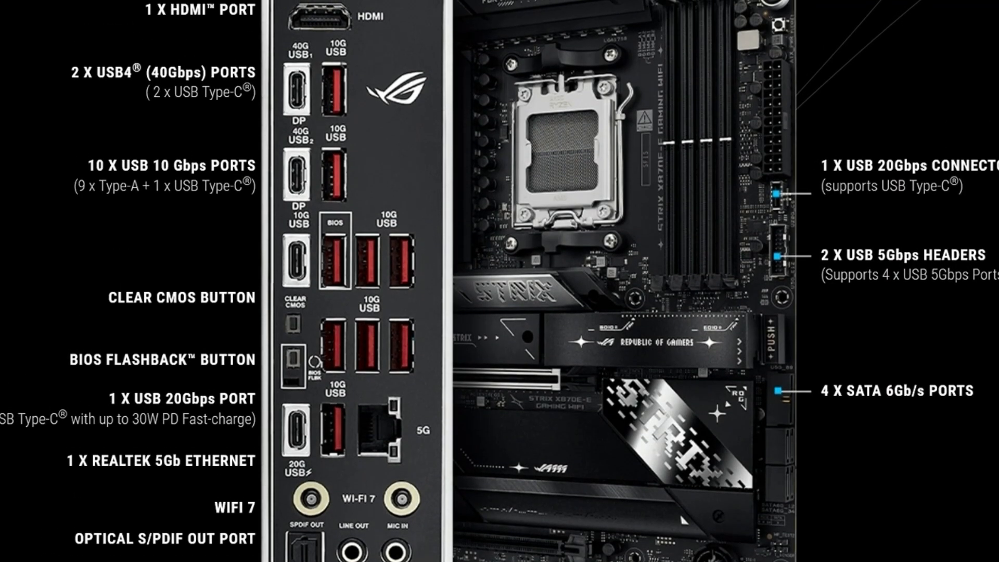
scroll(down, 3)
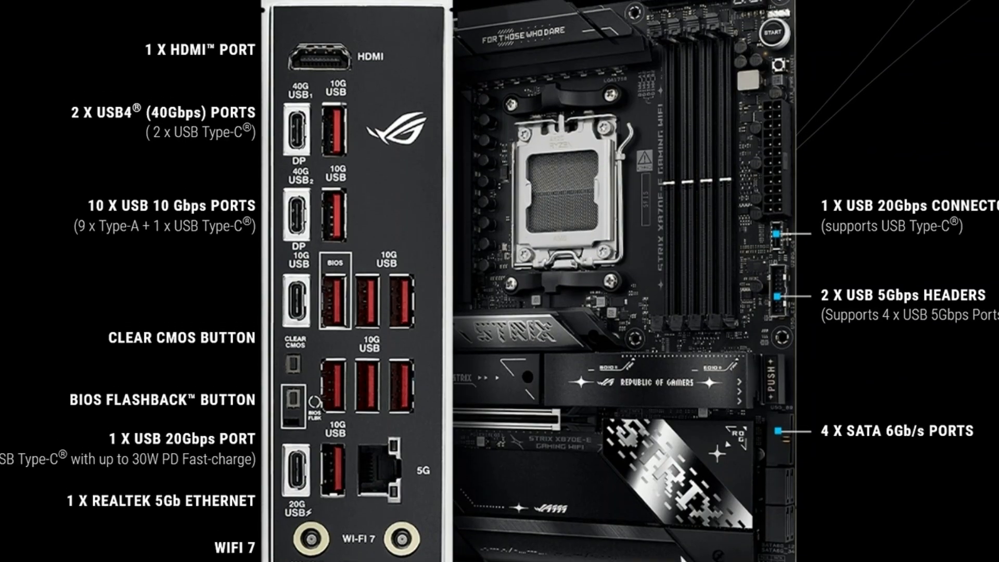